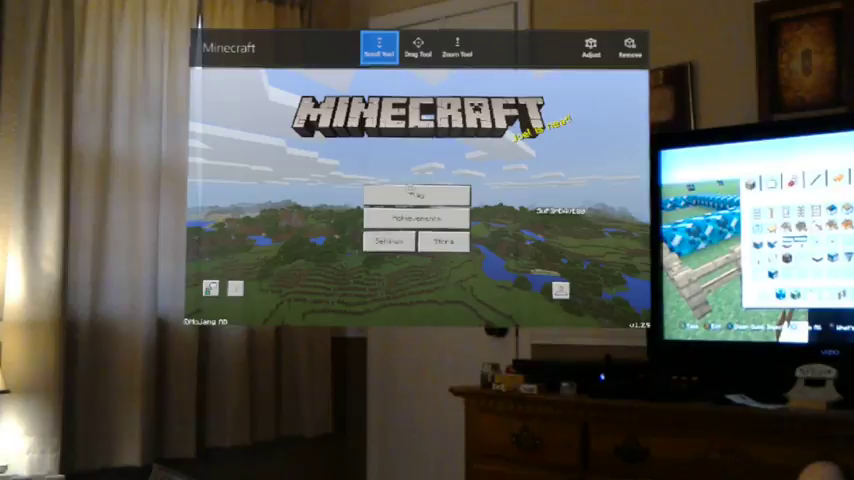
# Go from the main menu's Play screen to the New World template list.
pyautogui.click(410, 195)
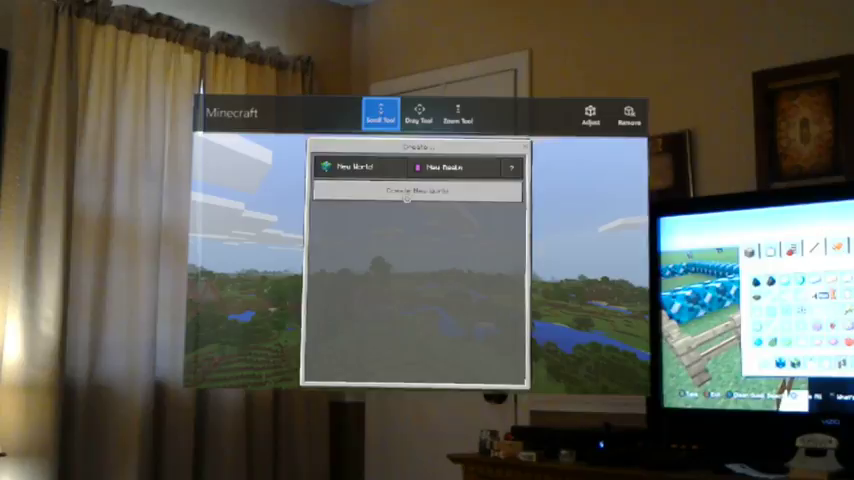
pyautogui.click(413, 191)
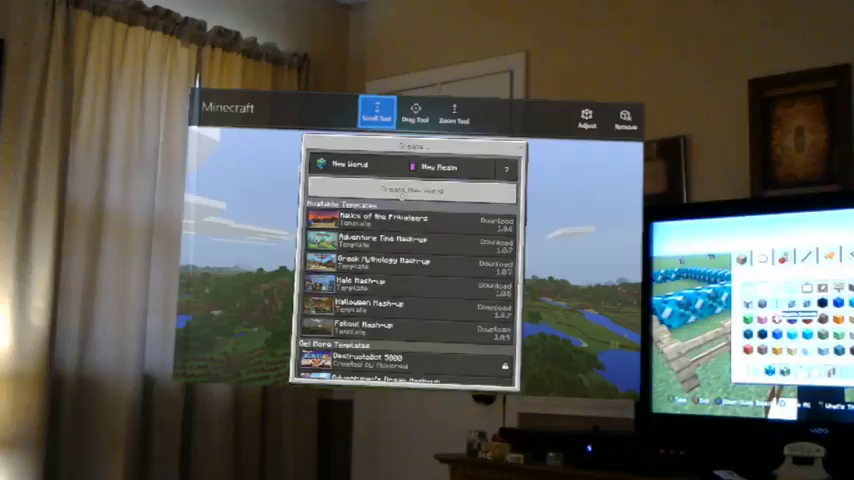
# Start a new world to reach its Creative, Peaceful settings screen.
pyautogui.click(349, 165)
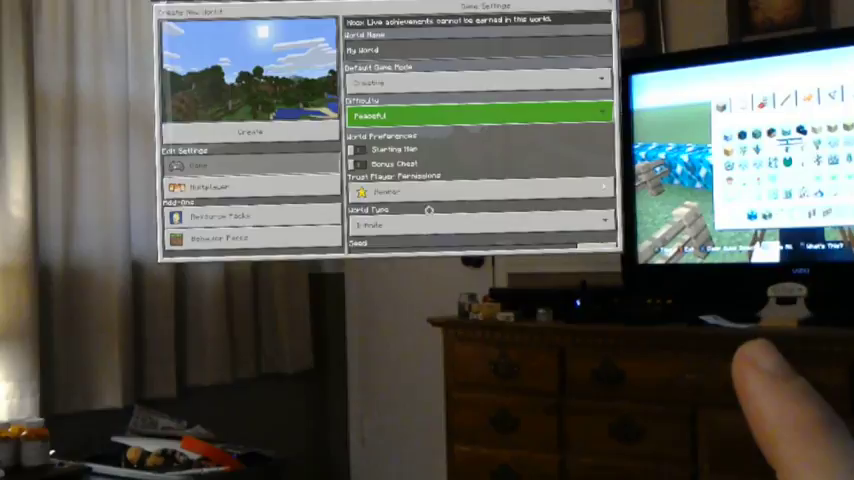
# Set difficulty to Peaceful and accept disabling multiplayer so the world loads.
pyautogui.click(210, 214)
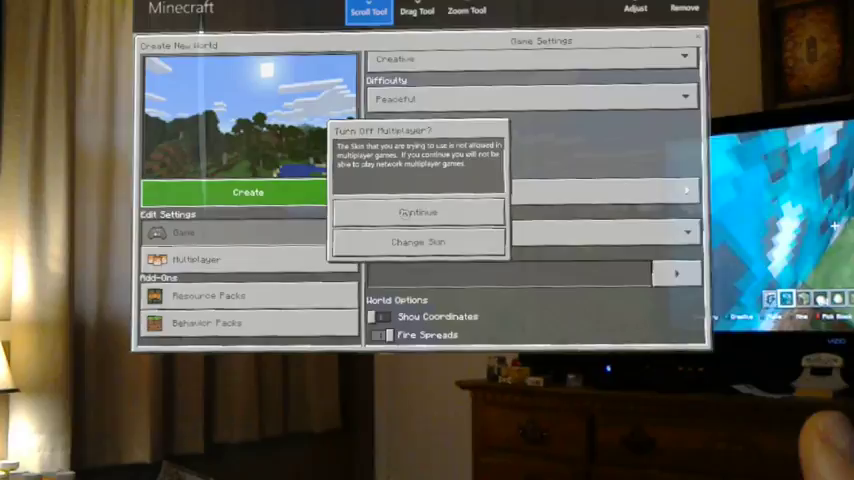
pyautogui.click(417, 212)
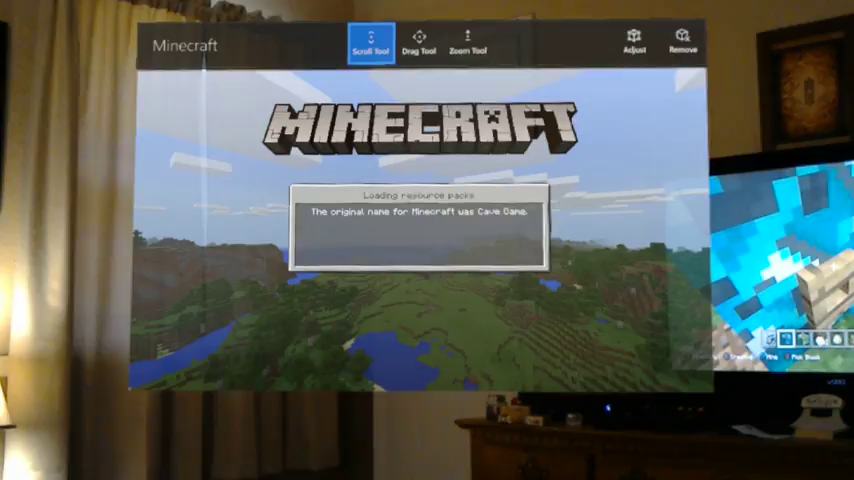